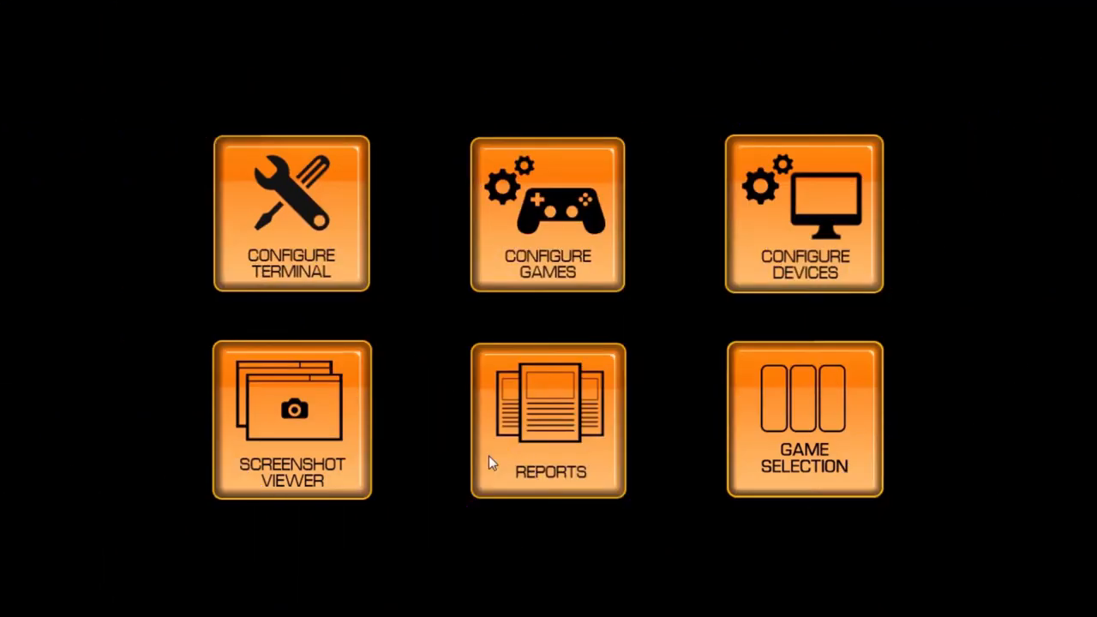
mouse_move(754, 242)
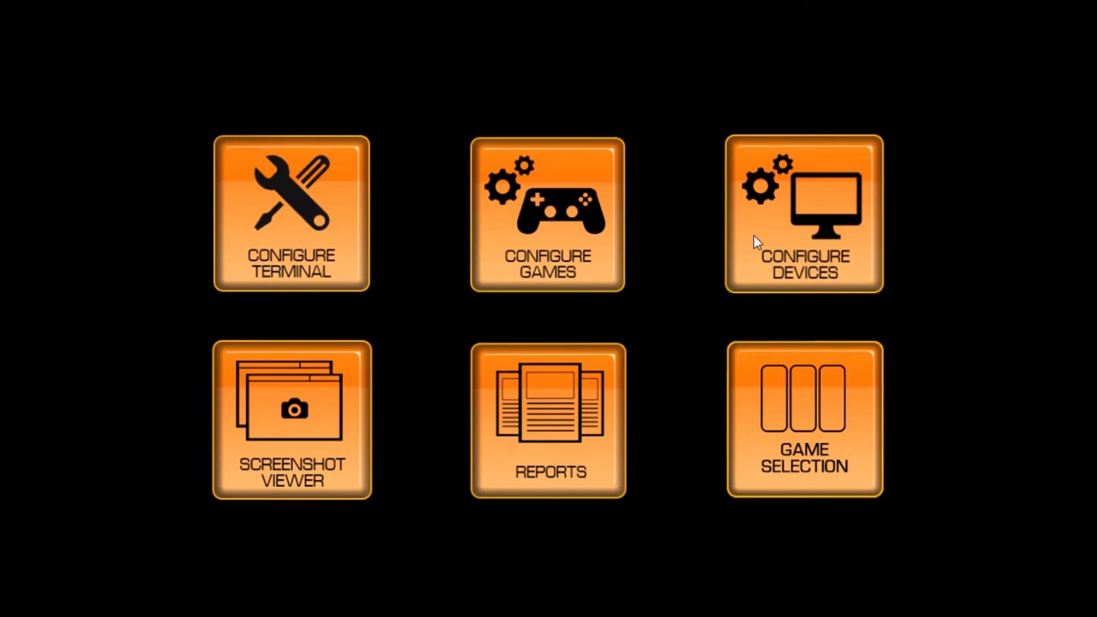
Step: Select Generic USB as receipt printer, dismiss the default-printer reminder, and test communication
click(804, 214)
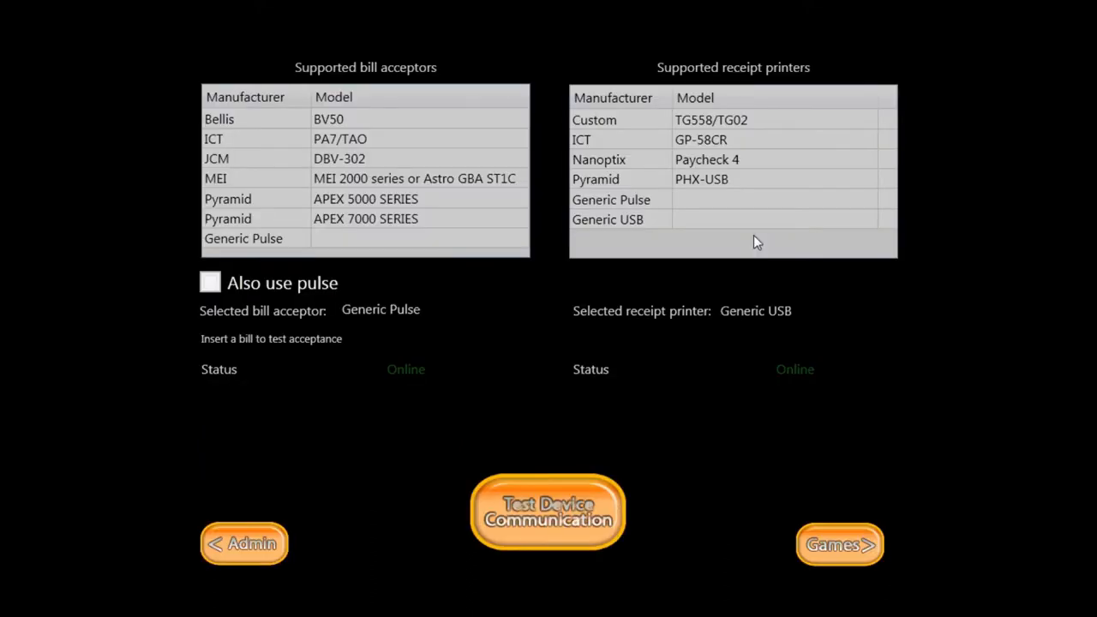
click(607, 219)
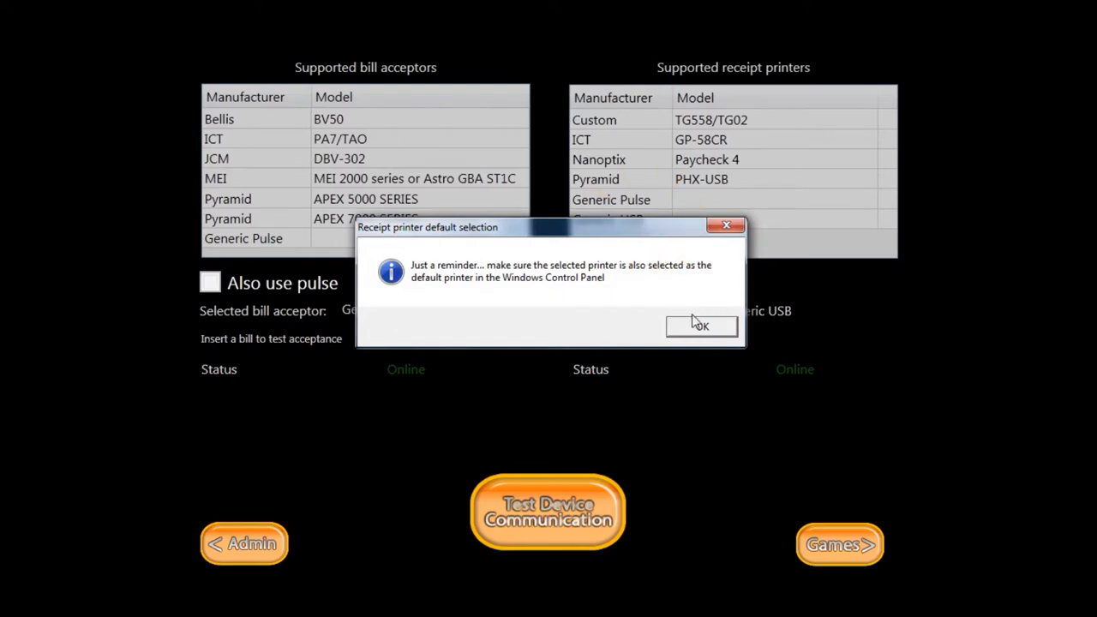
click(701, 326)
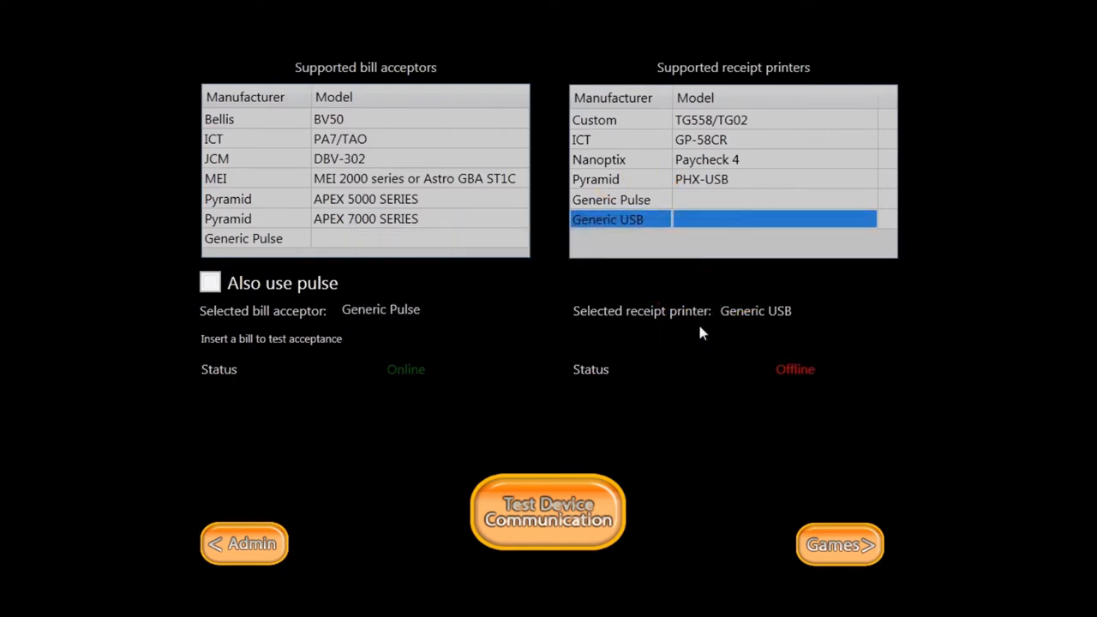
click(548, 510)
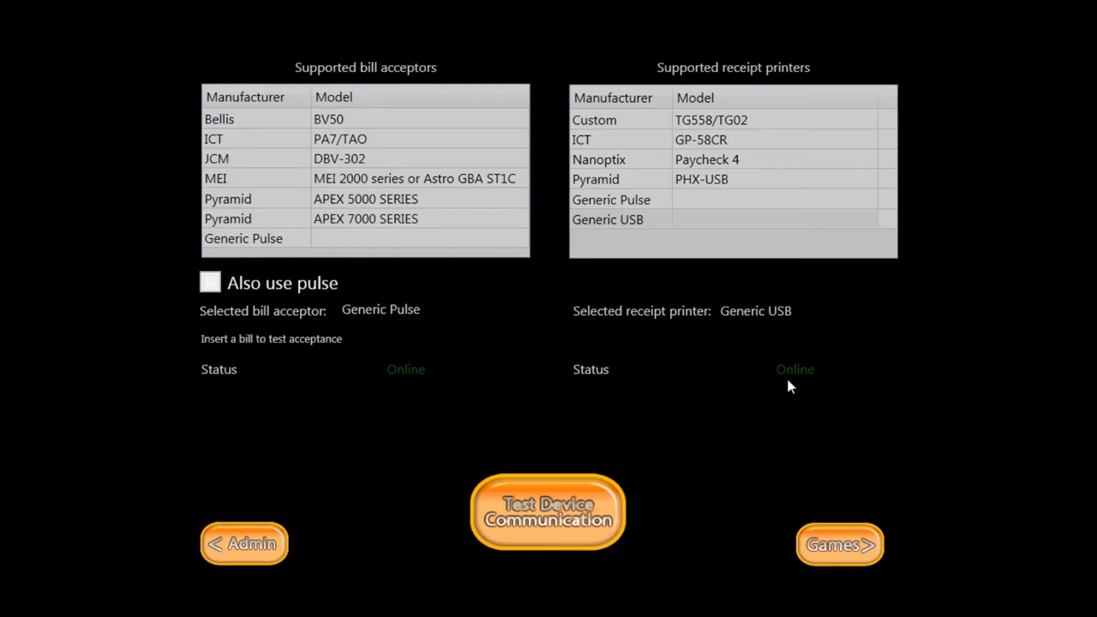
mouse_move(338, 452)
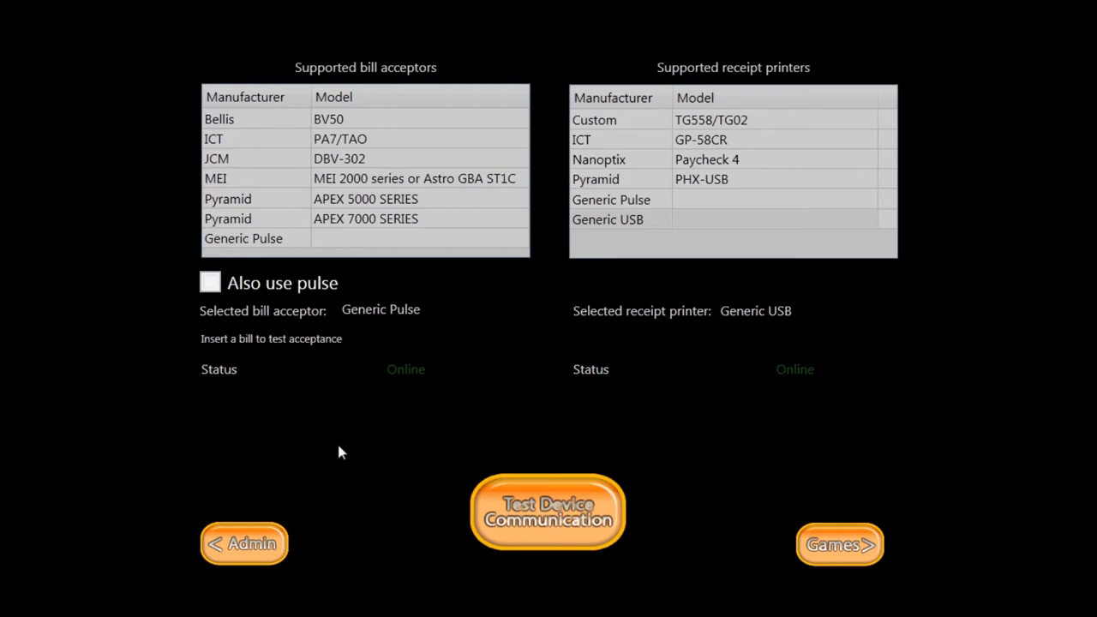
Step: Return to the Admin menu and enter Configure Terminal
click(244, 543)
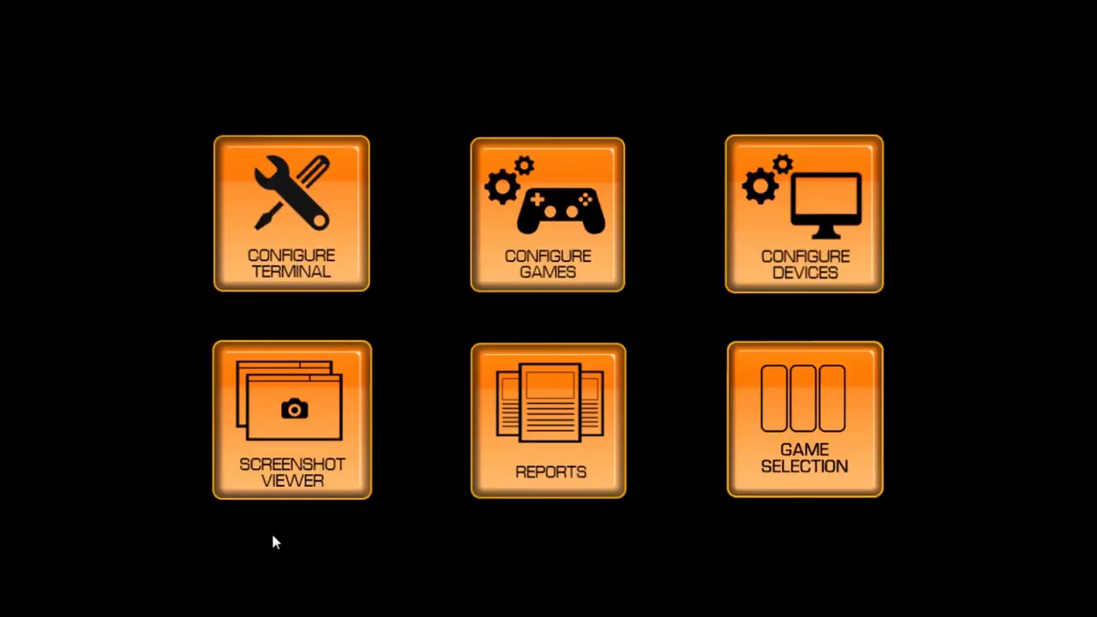
click(803, 214)
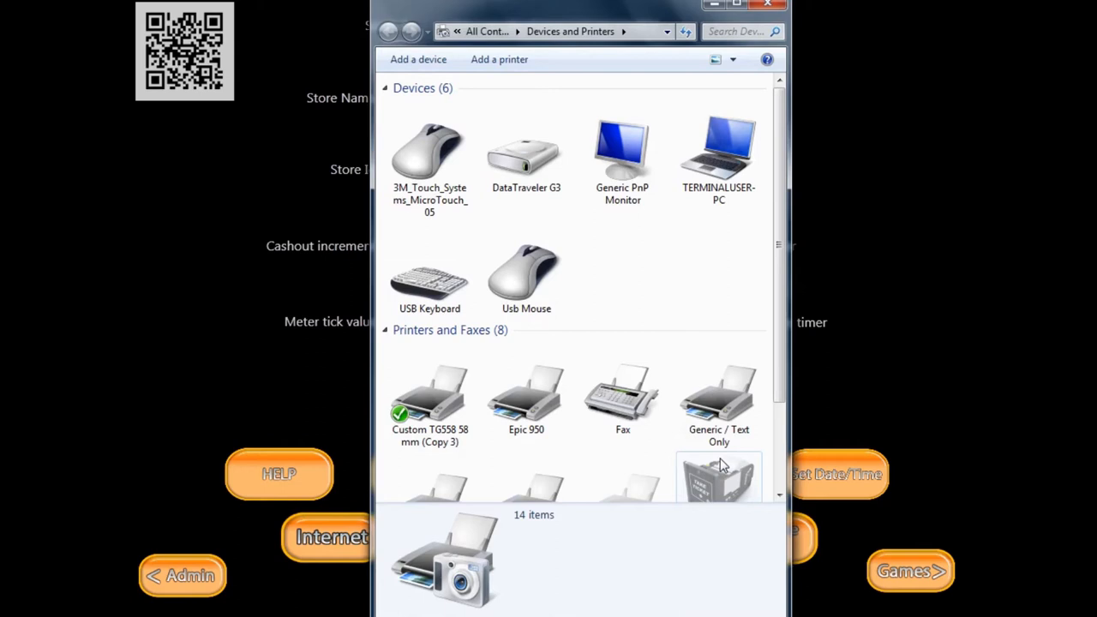
Step: Browse Computer > Downloads > Custom printers > TG558 and run 234-diw_tg_201
click(457, 32)
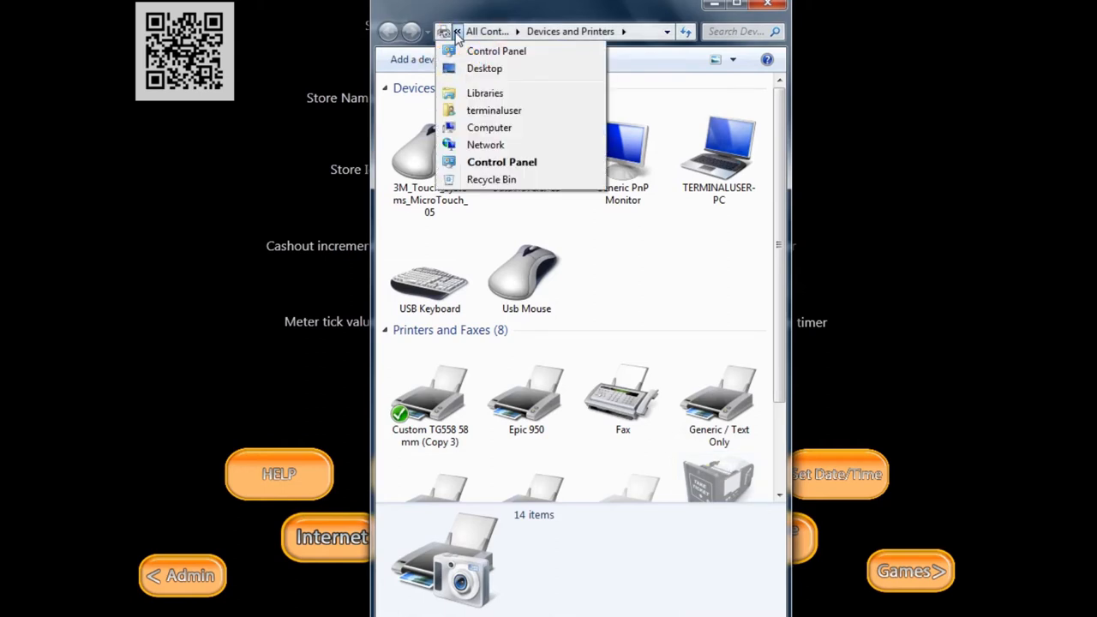
mouse_move(488, 127)
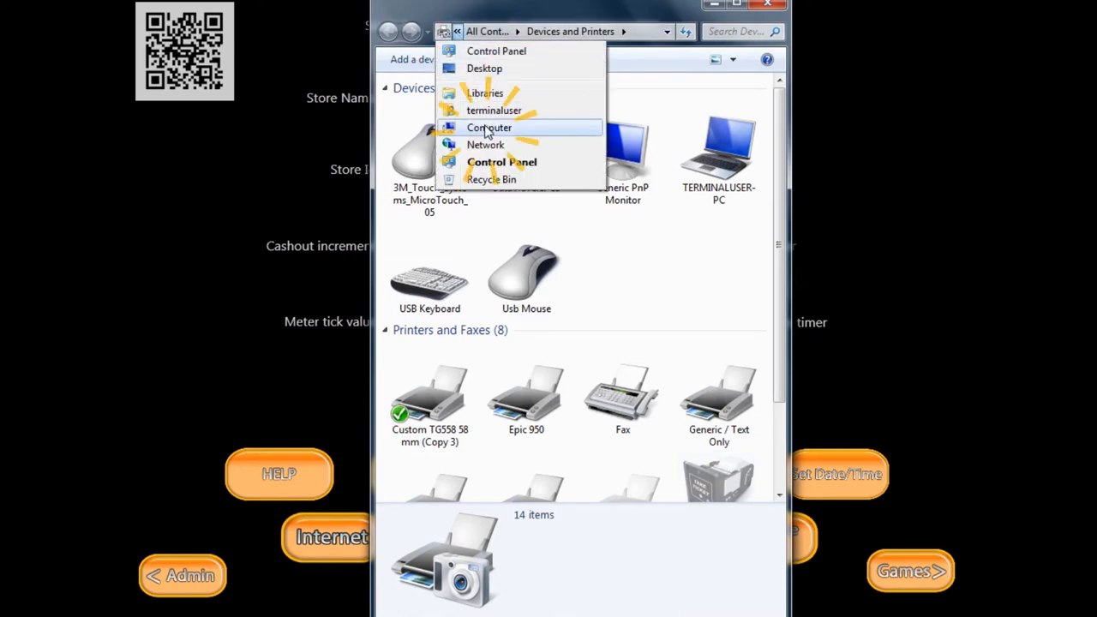
click(488, 127)
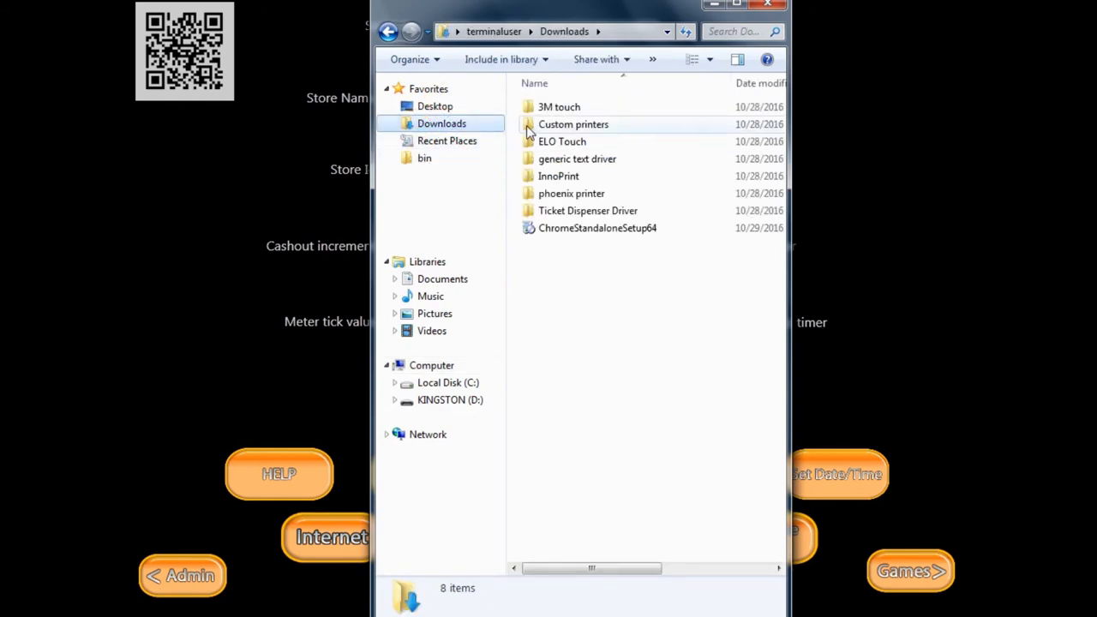
double_click(572, 124)
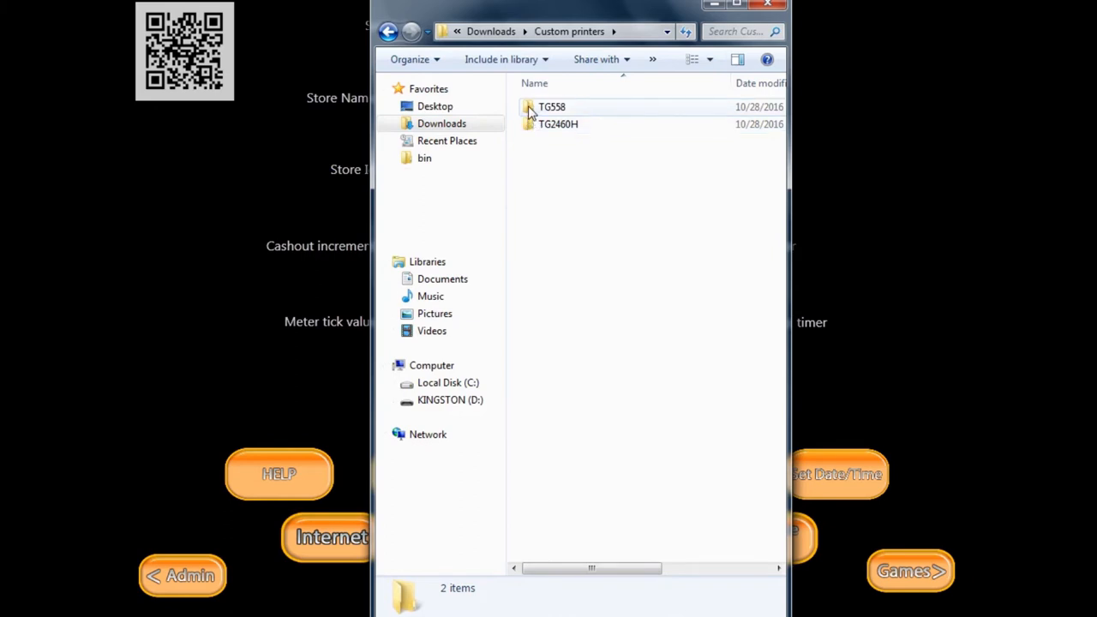
double_click(551, 106)
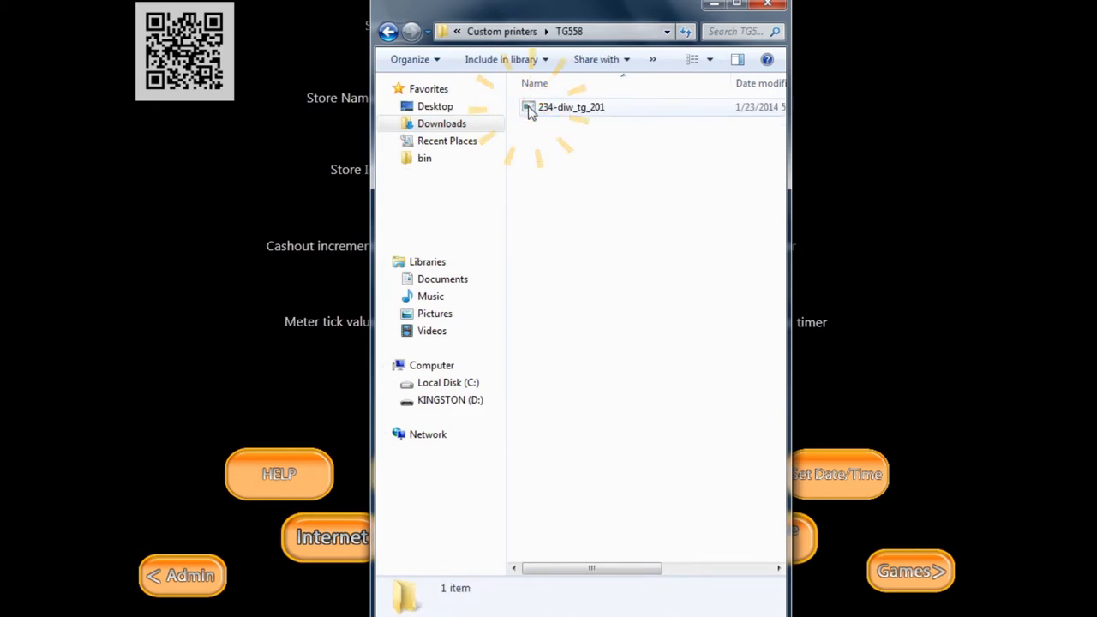
double_click(570, 106)
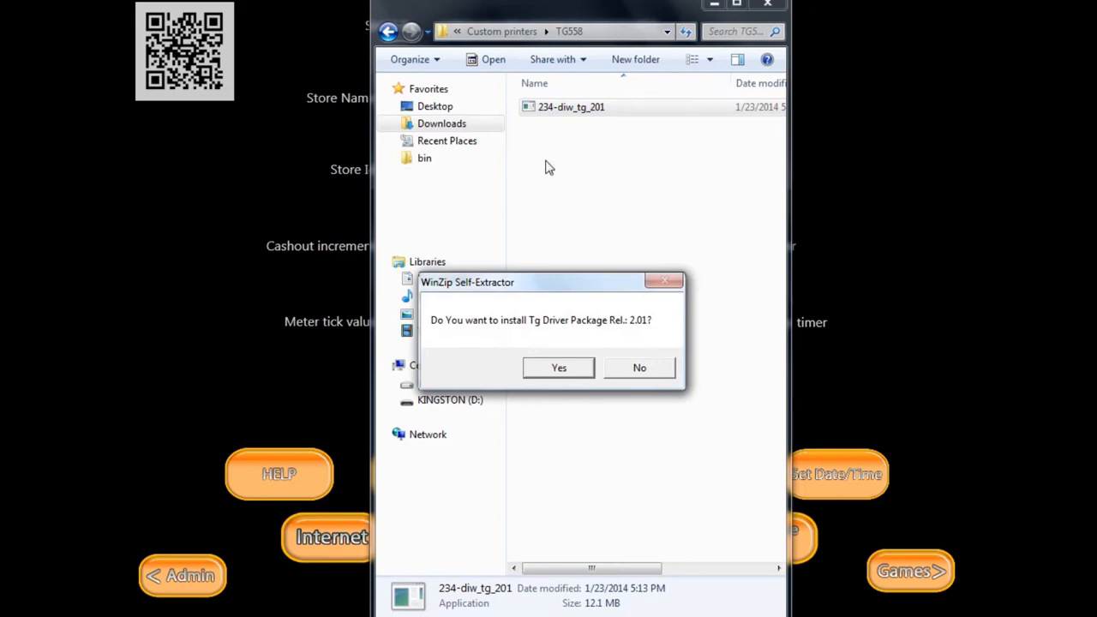
Step: Accept the Tg Driver Package prompt and advance with 58 mm PCTG558 paper and STANDARD driver
click(558, 367)
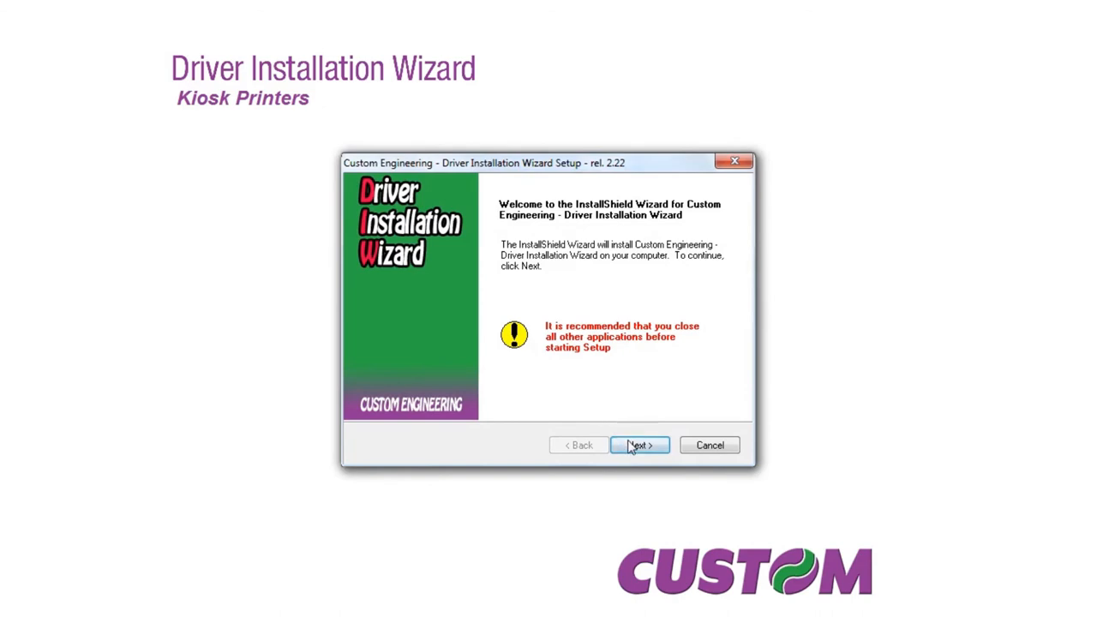
click(639, 445)
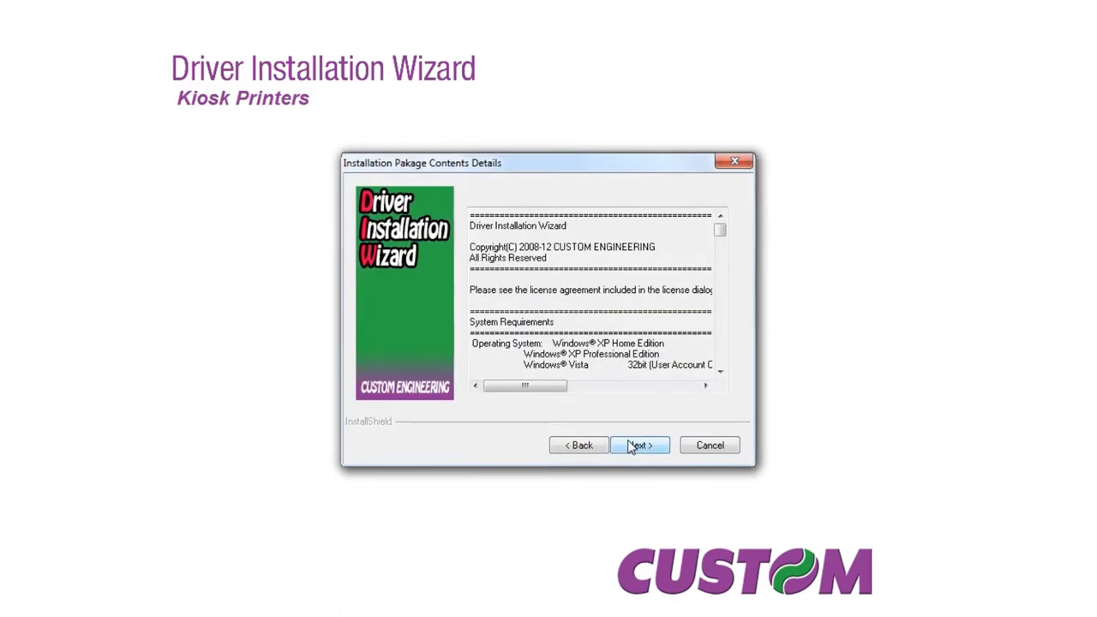
click(639, 444)
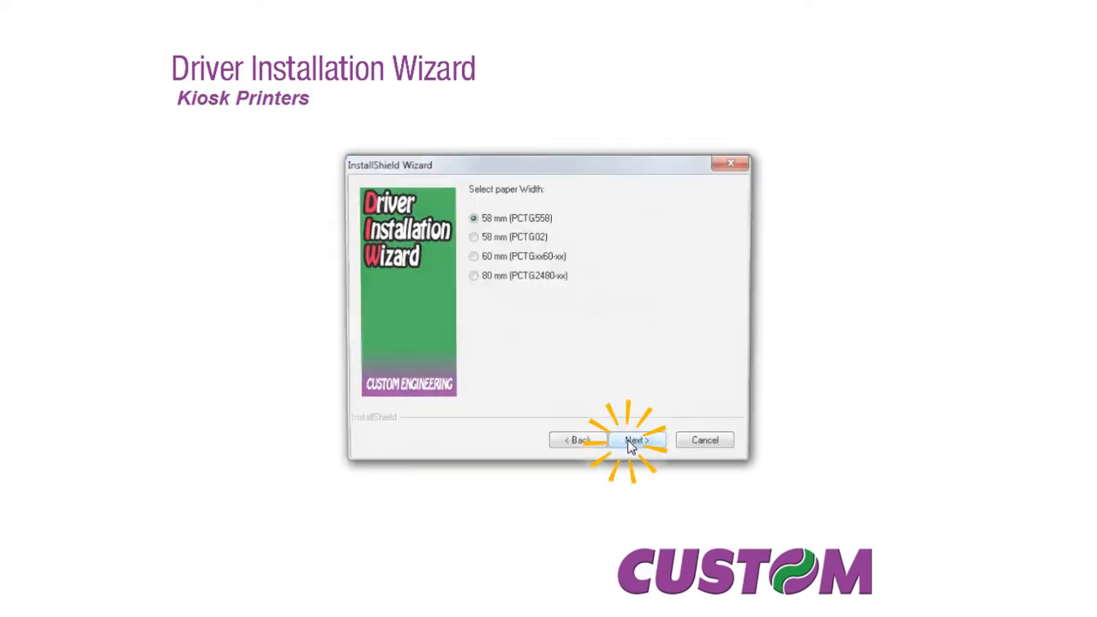
click(634, 439)
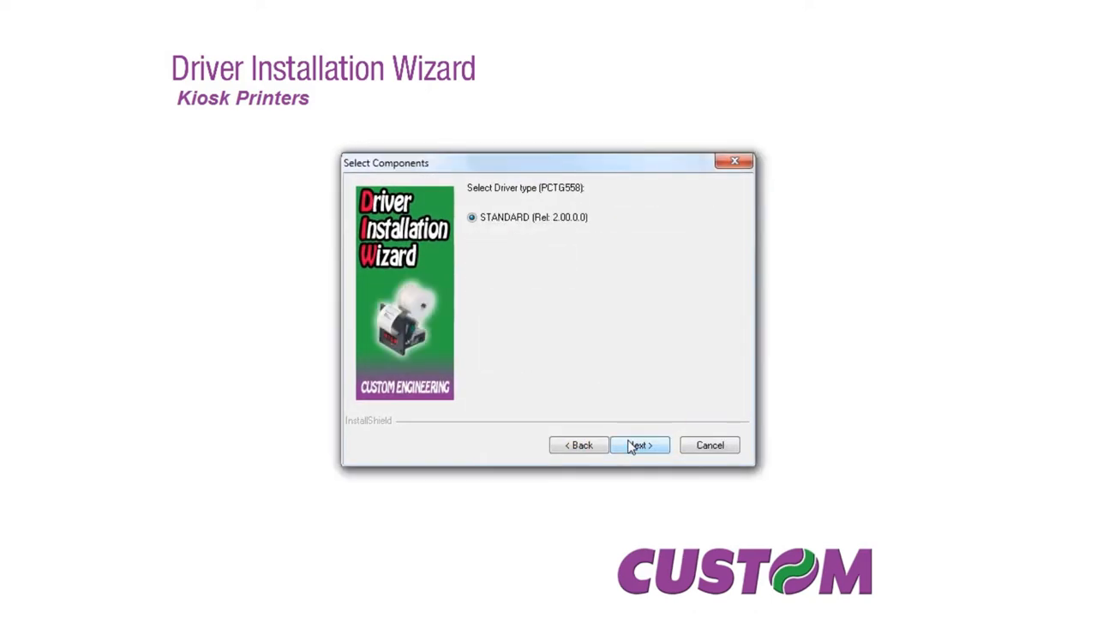
click(639, 445)
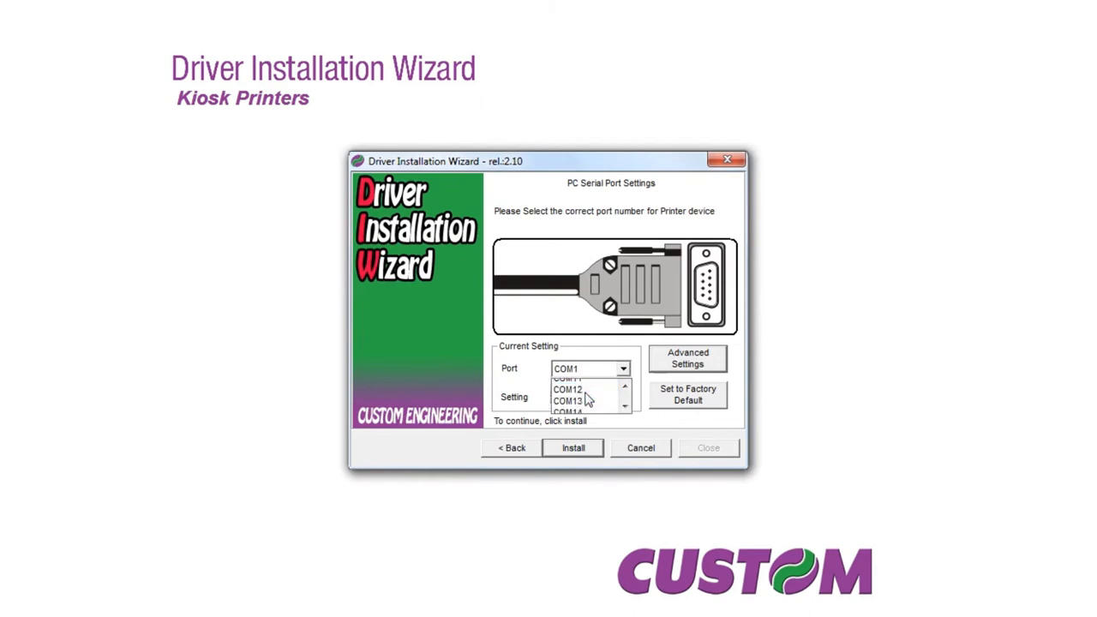
Step: Choose port COM3 and install the printer driver
click(568, 377)
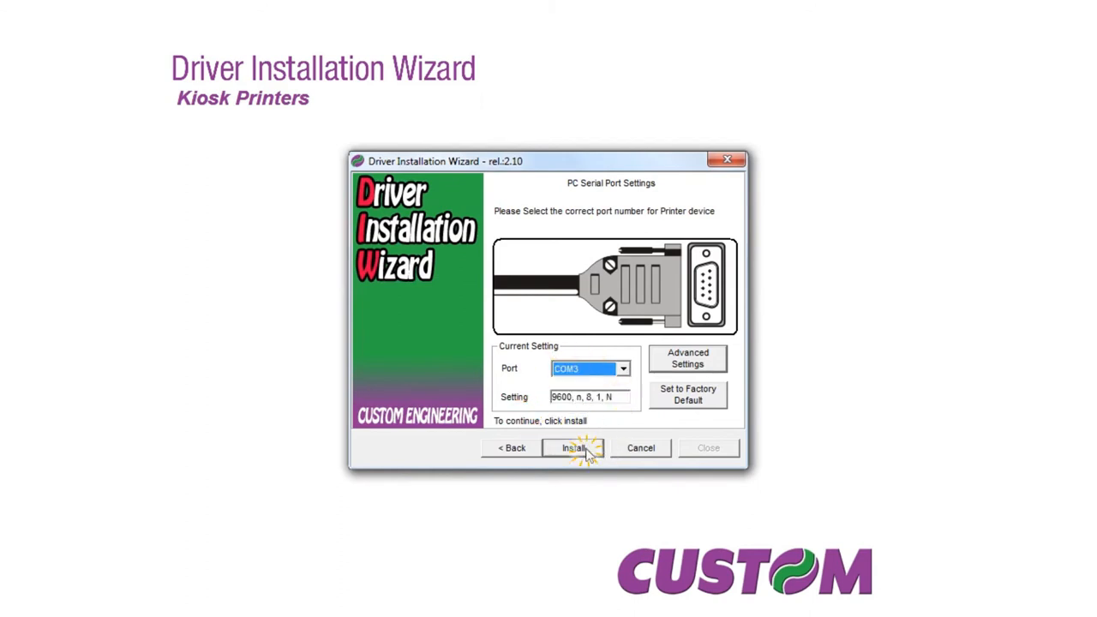
click(572, 448)
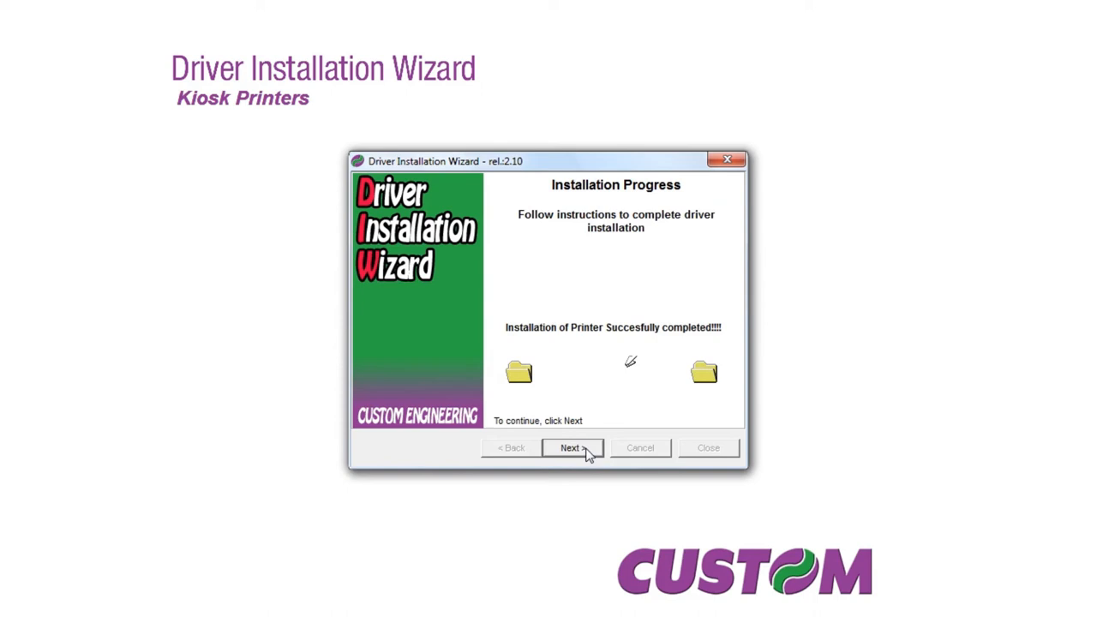
Step: Tick Set Printer As Default, finish the wizard, and close the TG558 folder window
click(572, 448)
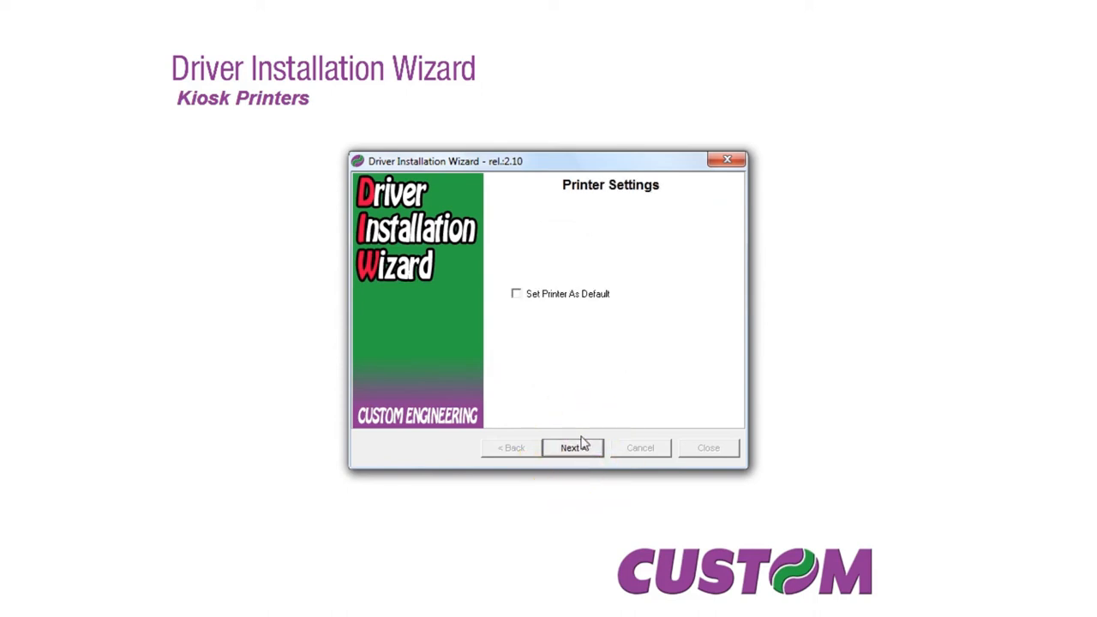
click(516, 294)
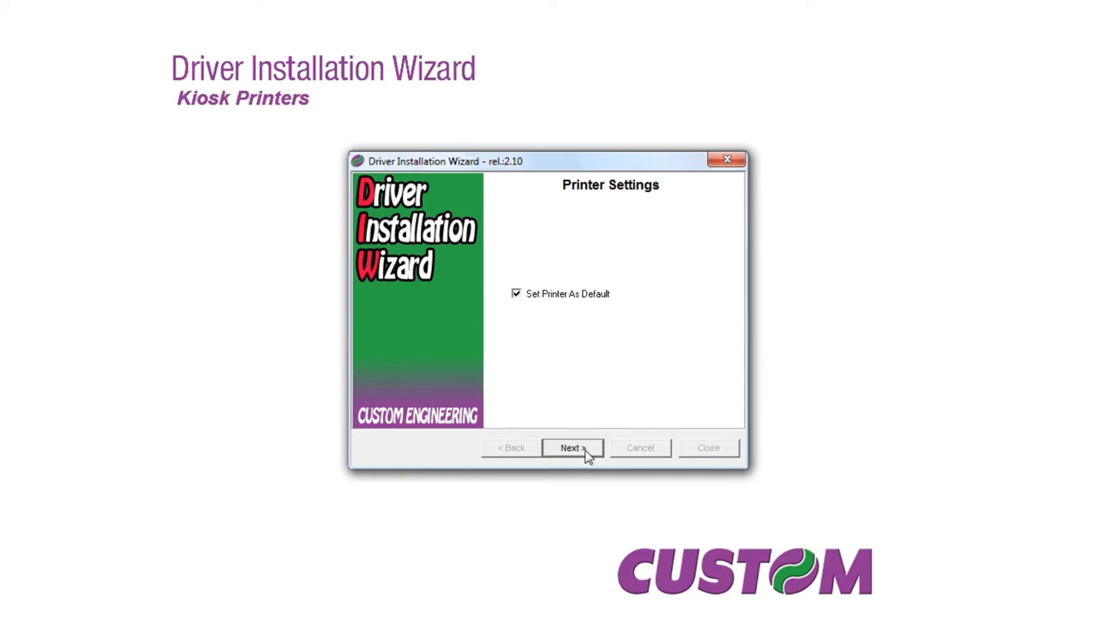
click(572, 447)
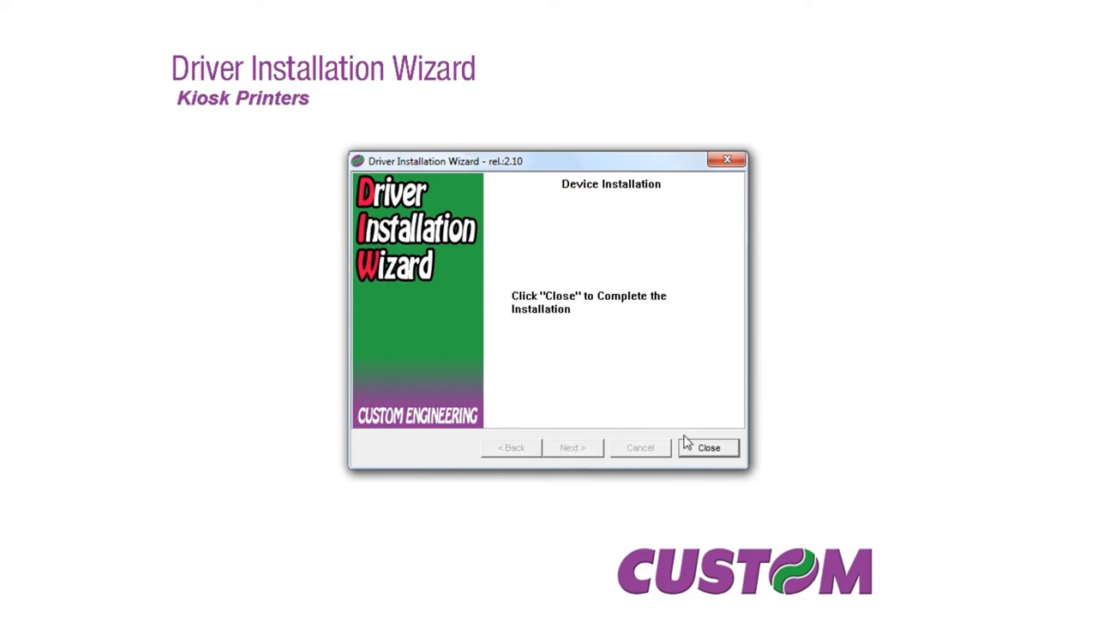
click(708, 448)
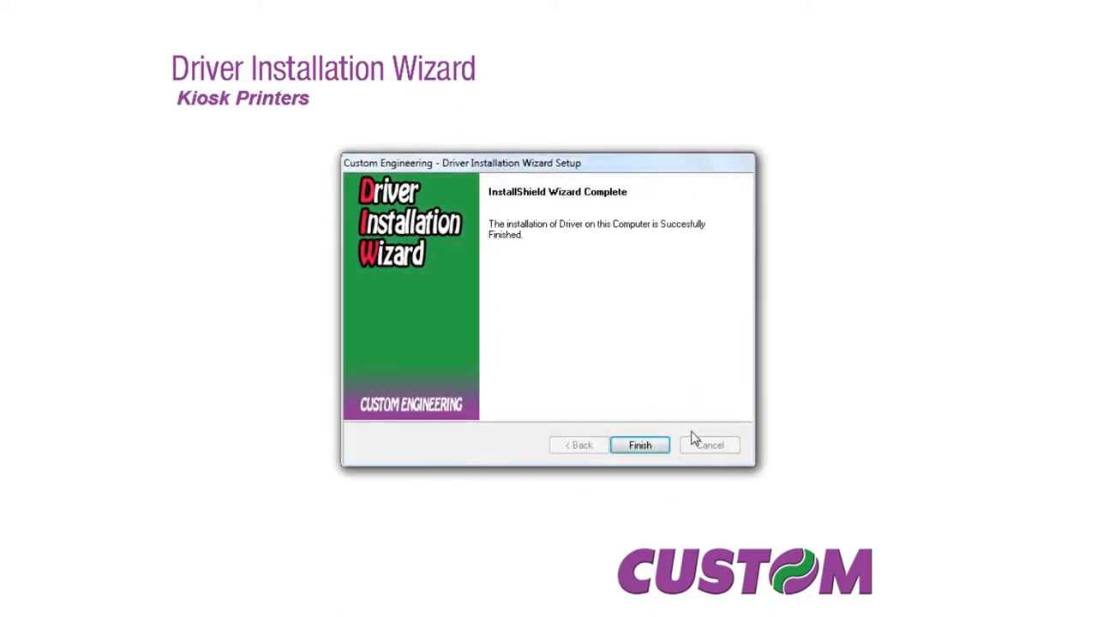
click(639, 444)
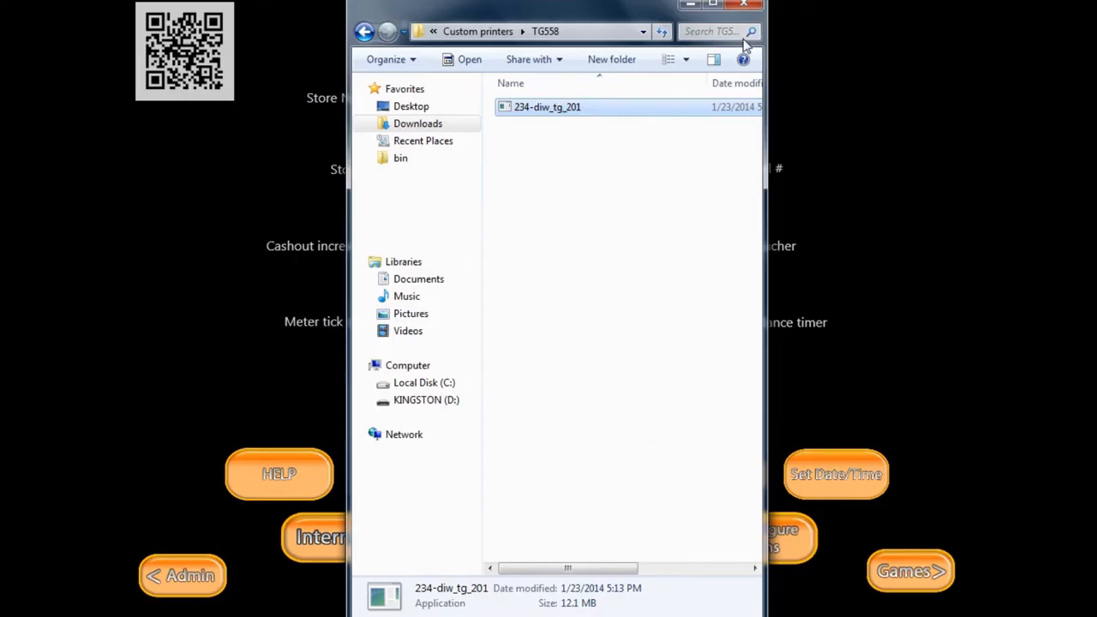
click(742, 6)
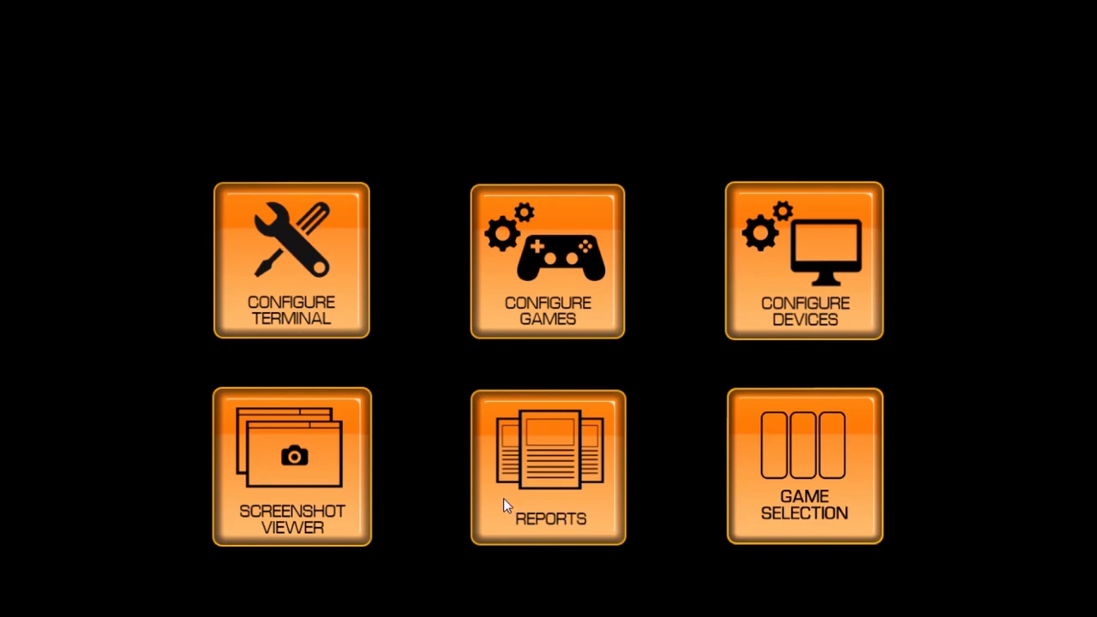